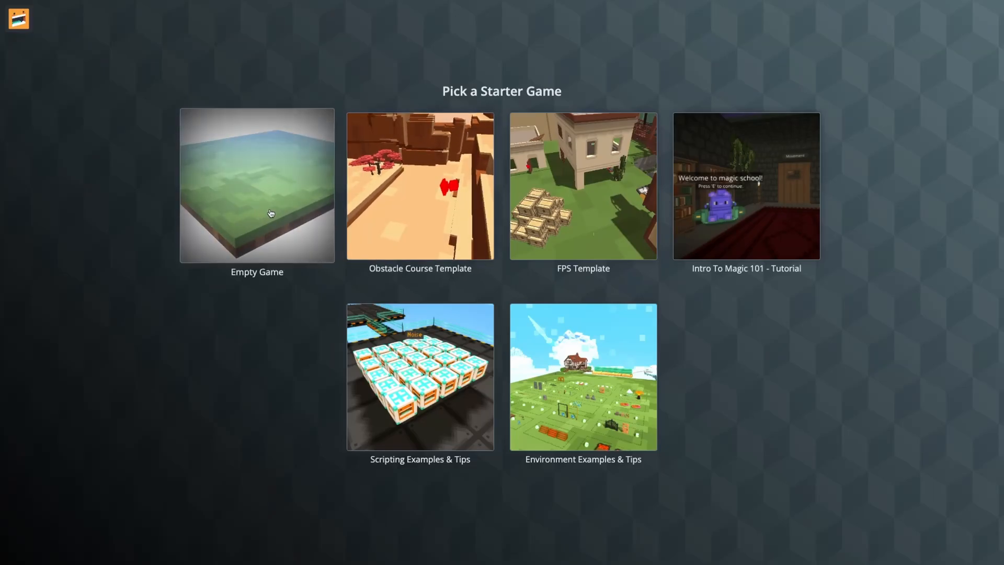
mouse_move(279, 220)
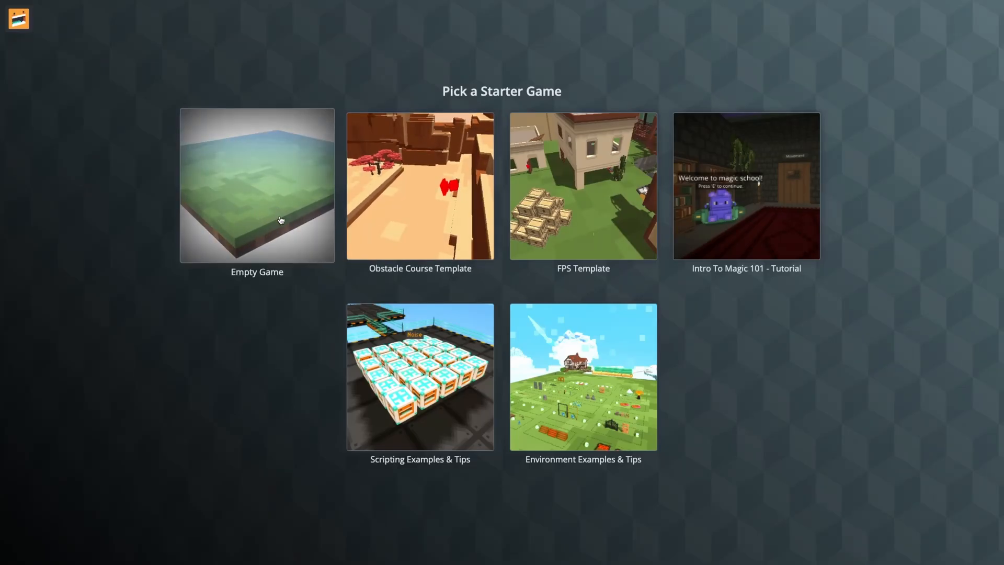
- Choose Empty Game on the Pick a Starter Game screen
left_click(256, 186)
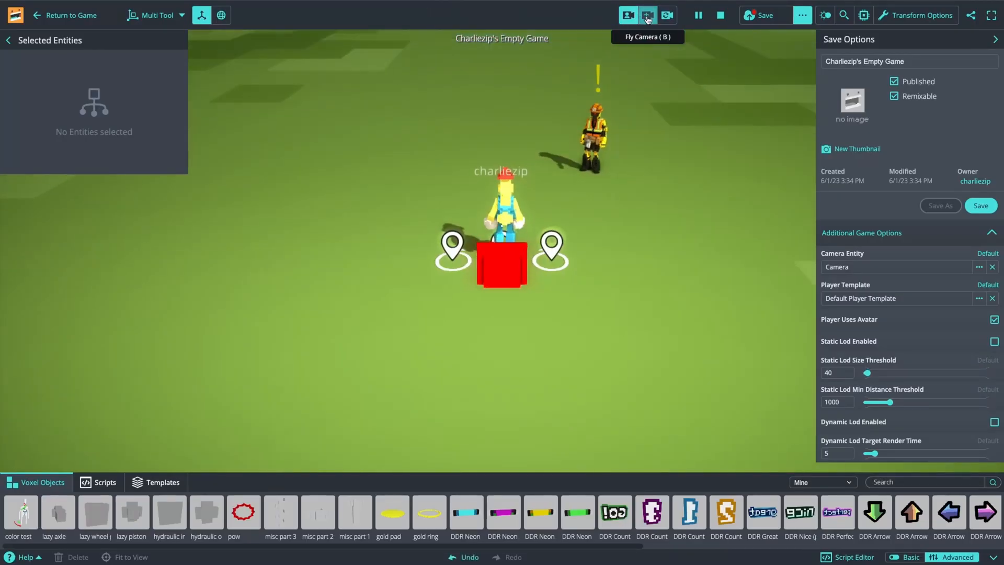
left_click(502, 265)
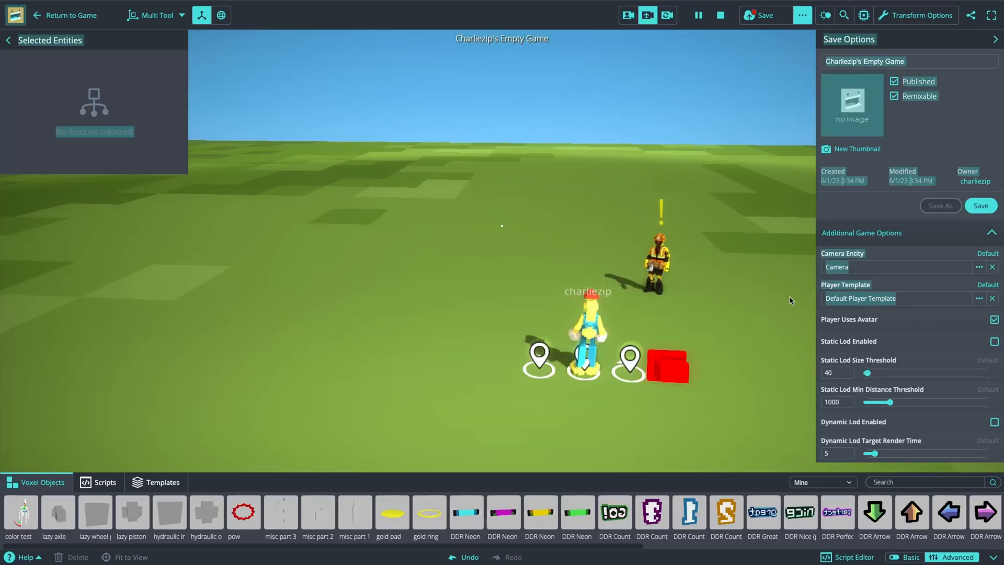
left_click(978, 298)
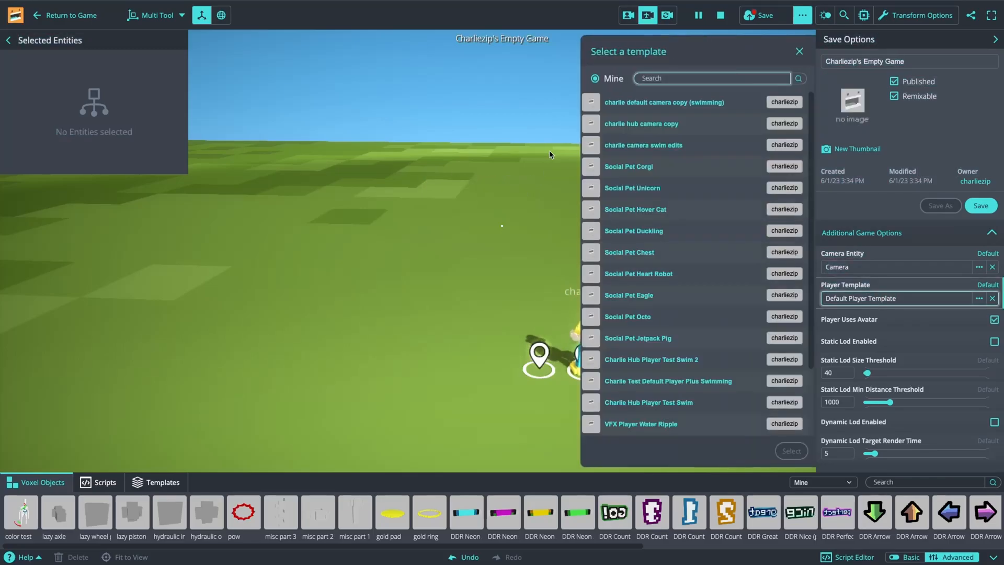
left_click(799, 51)
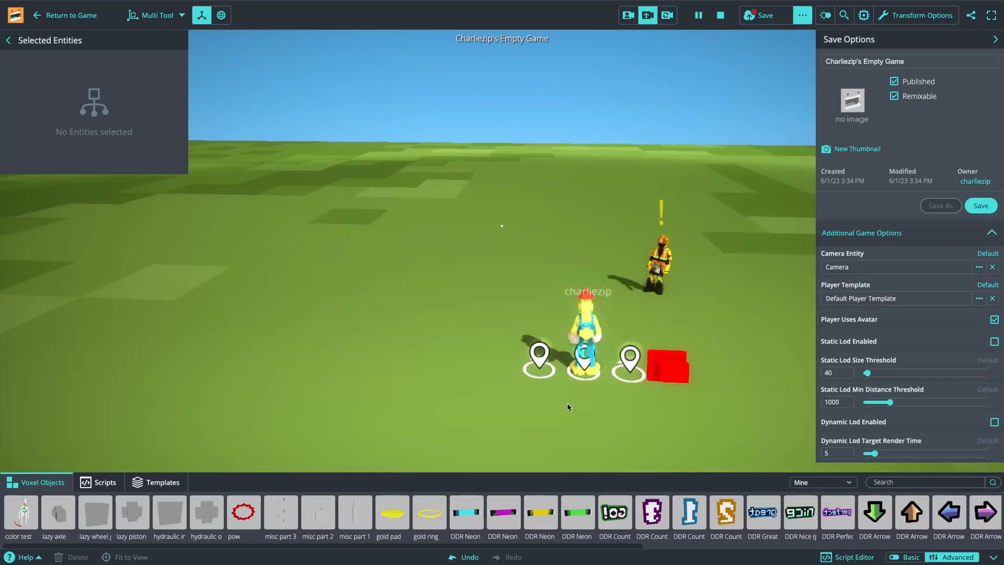
left_click(583, 333)
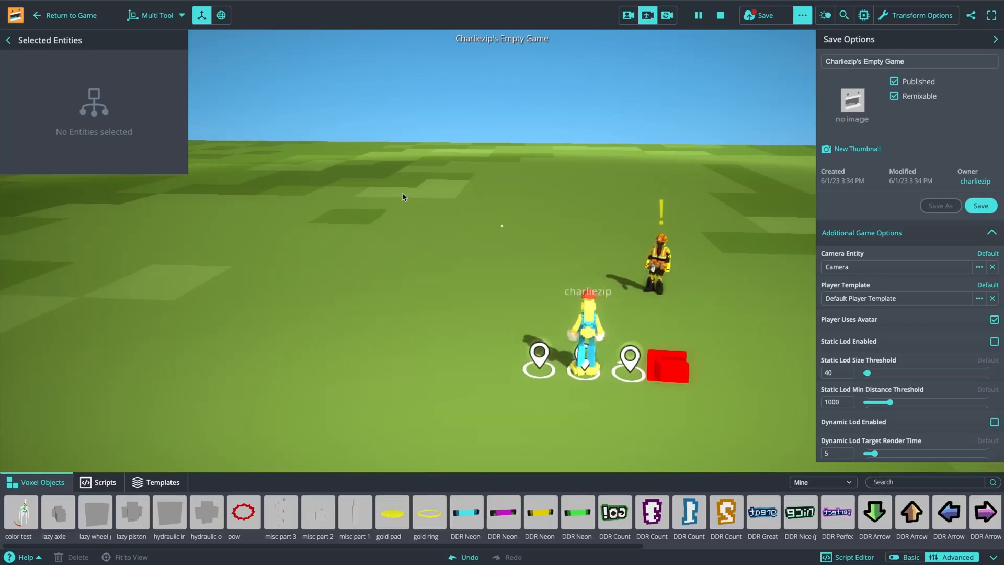
mouse_move(389, 294)
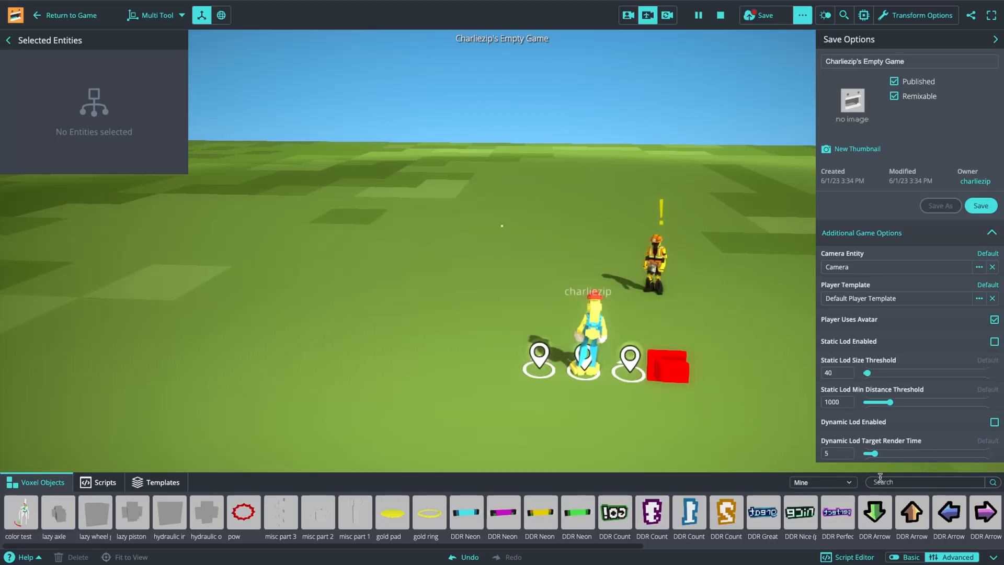
- Search voxel objects for 'water', place Hot Tub Water, and playtest it before returning to edit
type("water")
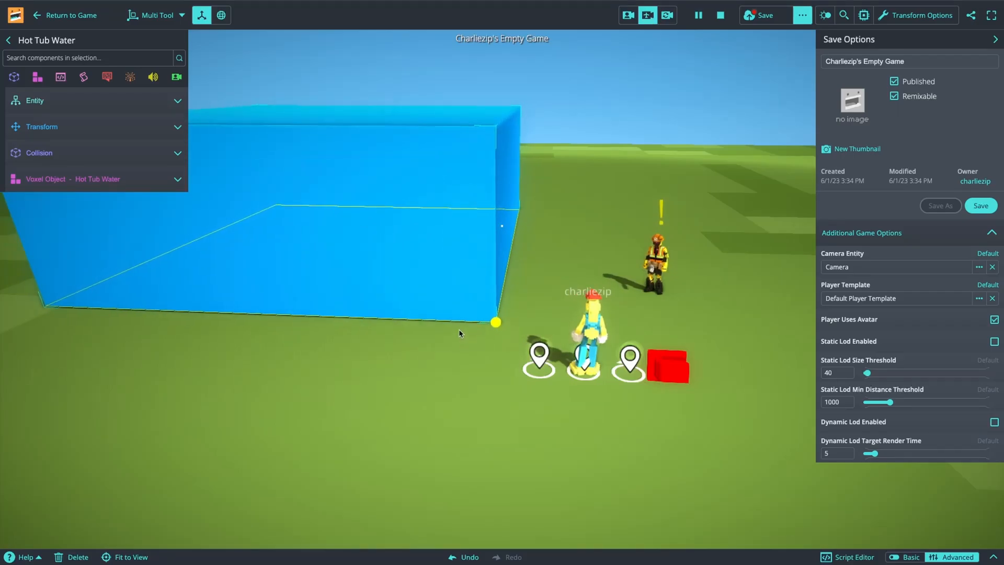
left_click(68, 15)
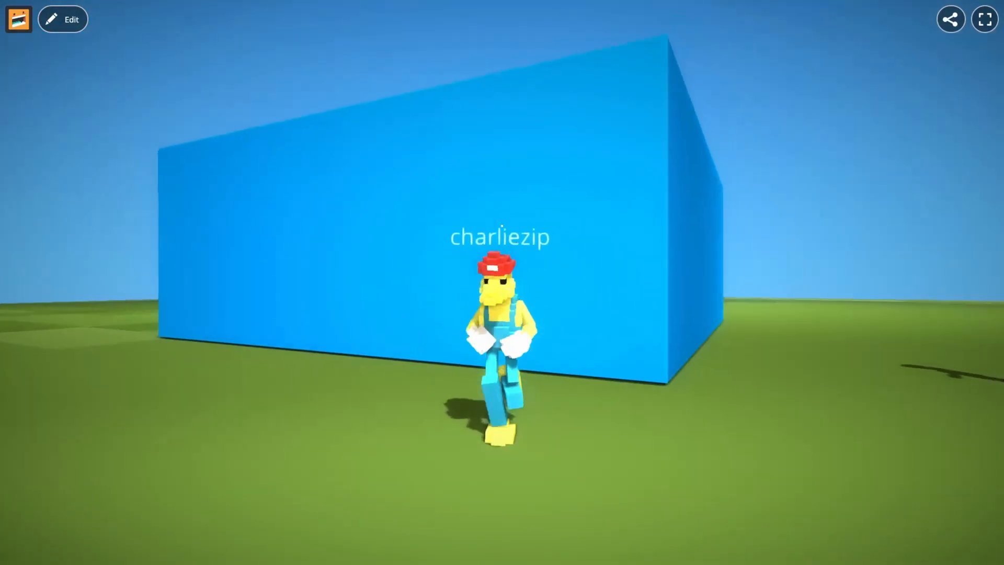
left_click(62, 19)
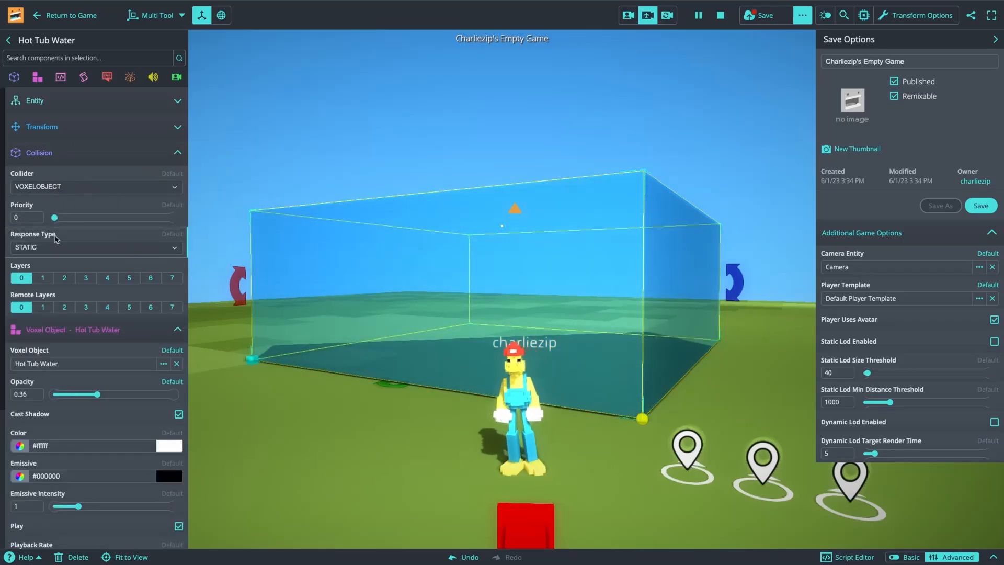
- Playtest walking into the translucent Hot Tub Water box, then return to editing
left_click(67, 15)
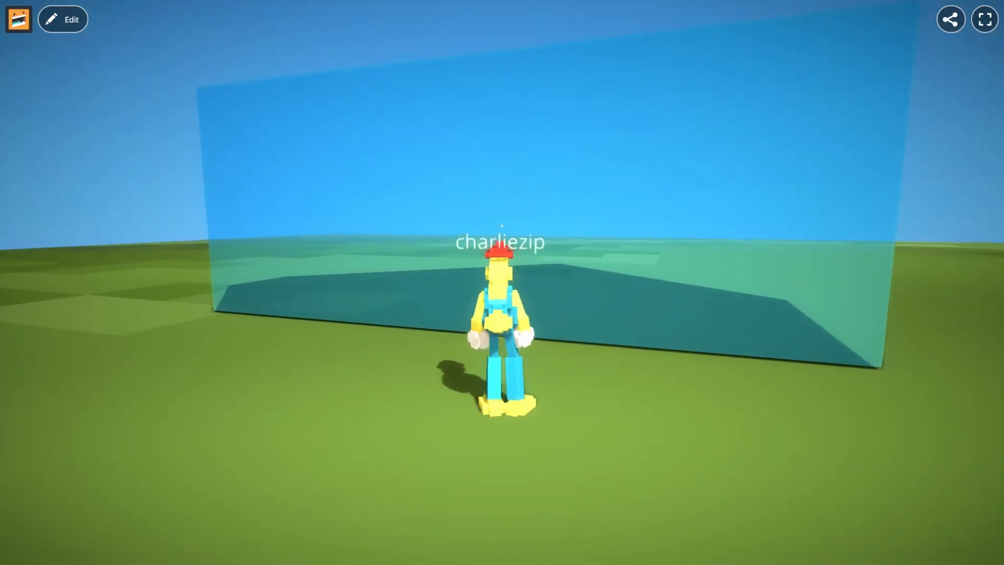
left_click(63, 19)
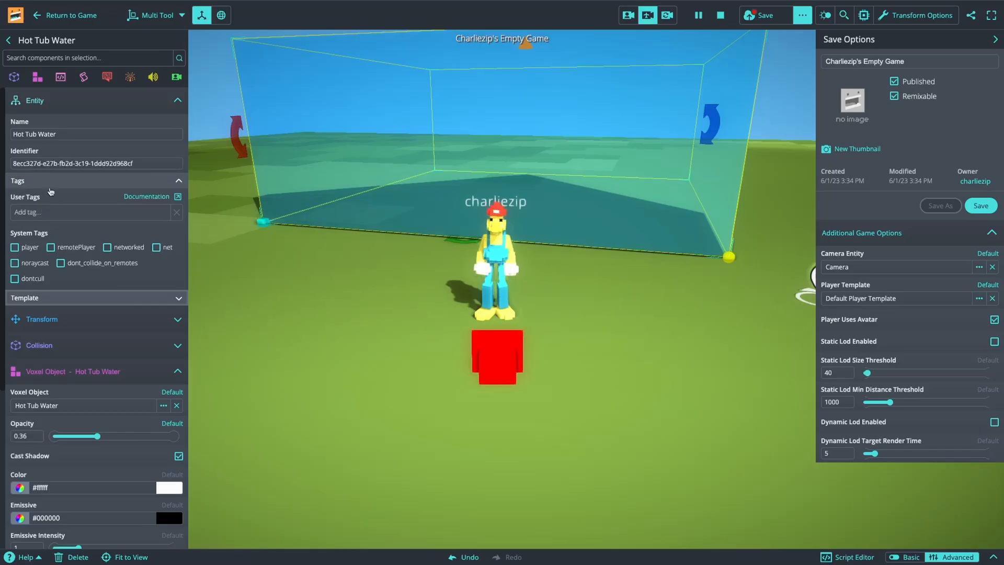
- Add the cameraignore user tag to the water box and playtest it
type("cameraignore")
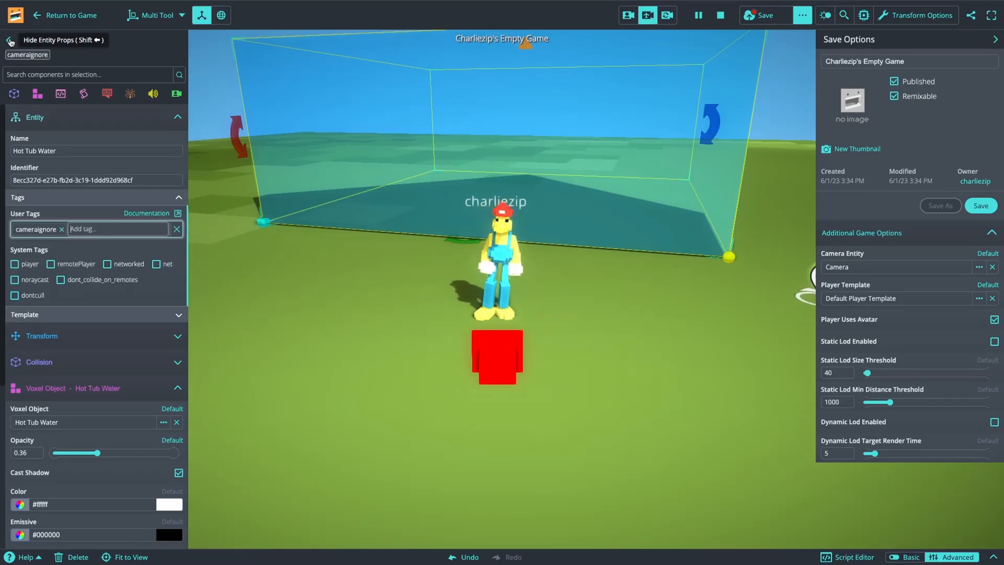
left_click(66, 15)
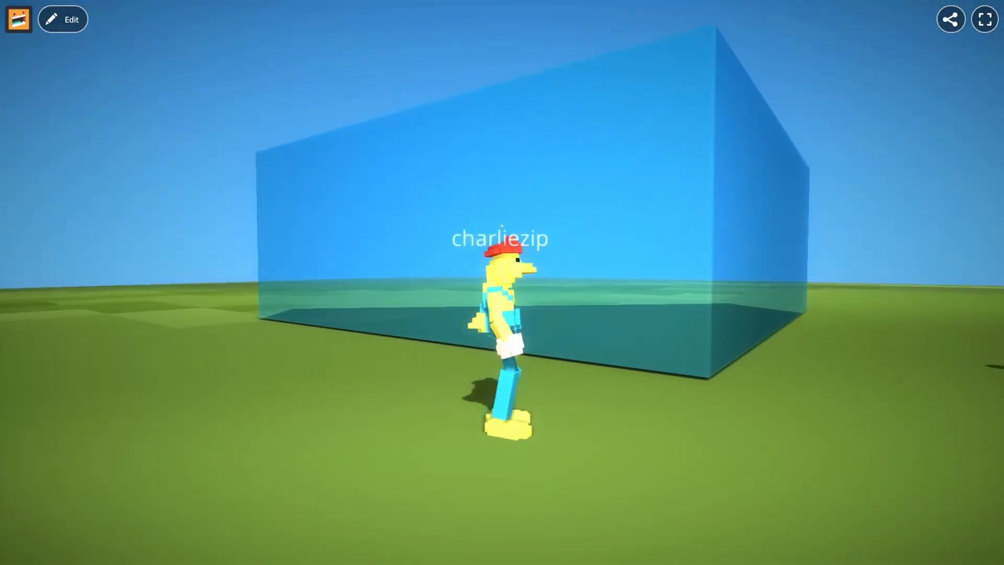
left_click(62, 19)
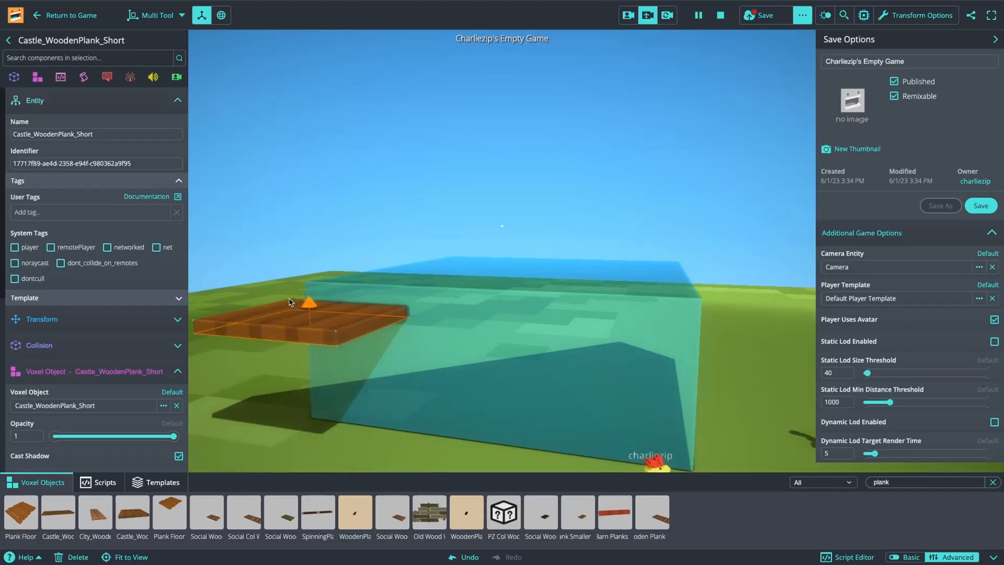
- Drag the short wooden plank into position and return from the playtest to editing
left_click_drag(310, 301, 436, 256)
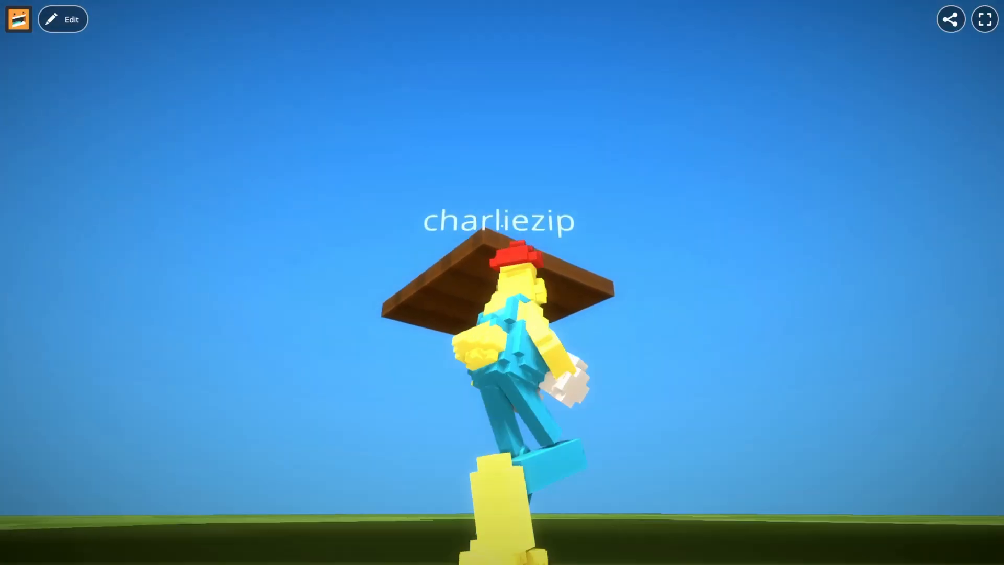
left_click(62, 19)
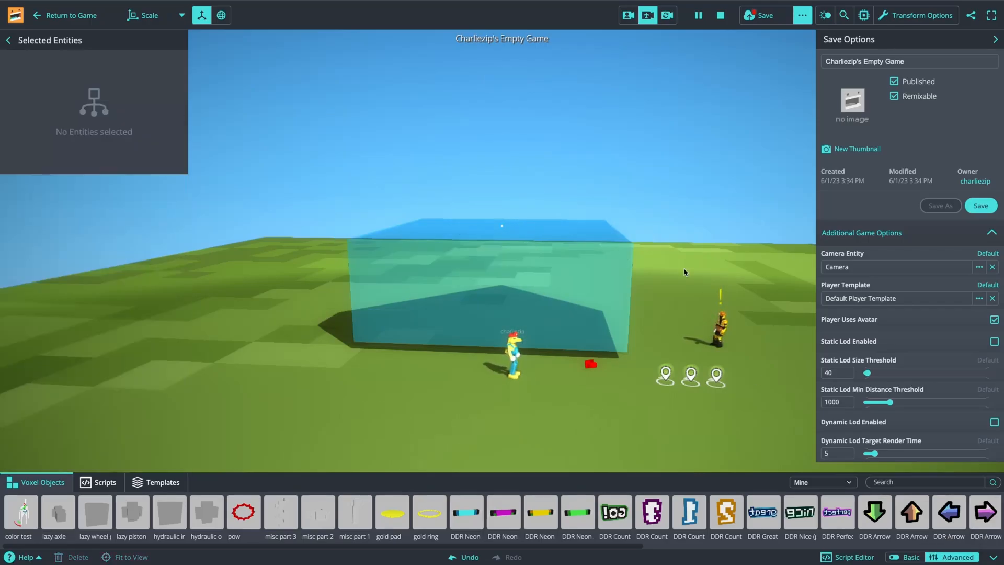
- Search the object library for 'water' and scroll to the water test surface
left_click(923, 482)
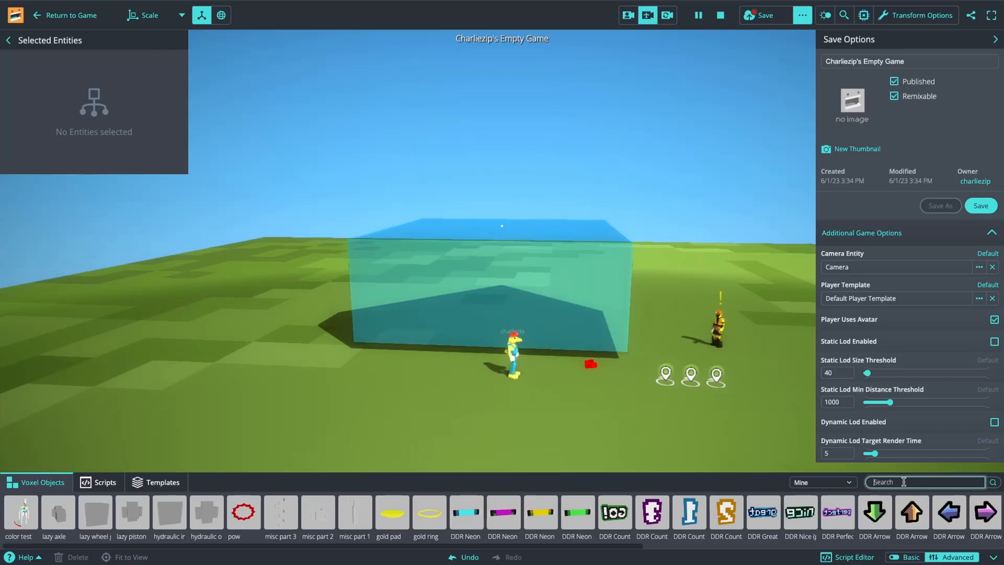
type("water")
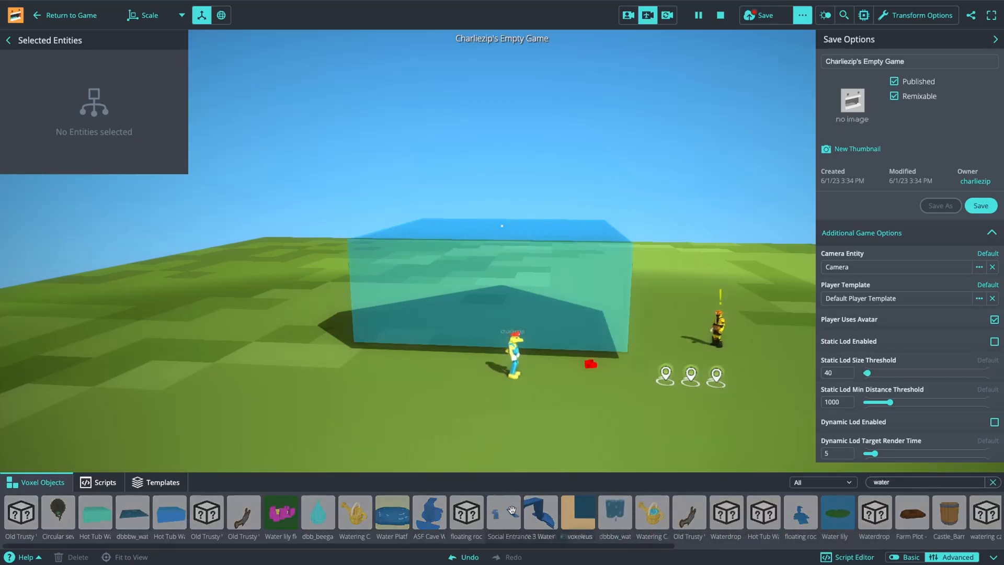
scroll("right", 3)
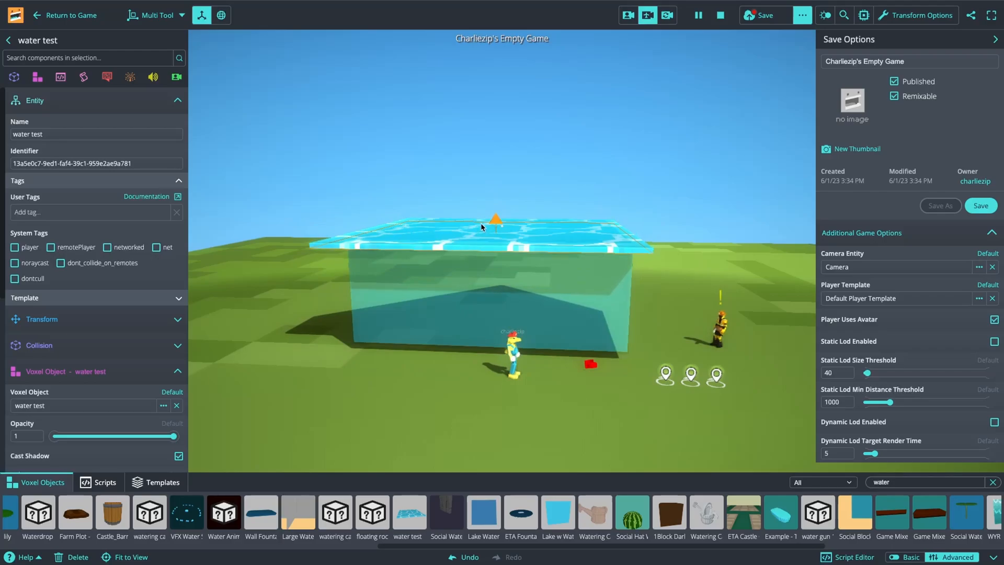
- Replace the surface's cameraignore tag with noraycast and lower its opacity
type("cameraignore")
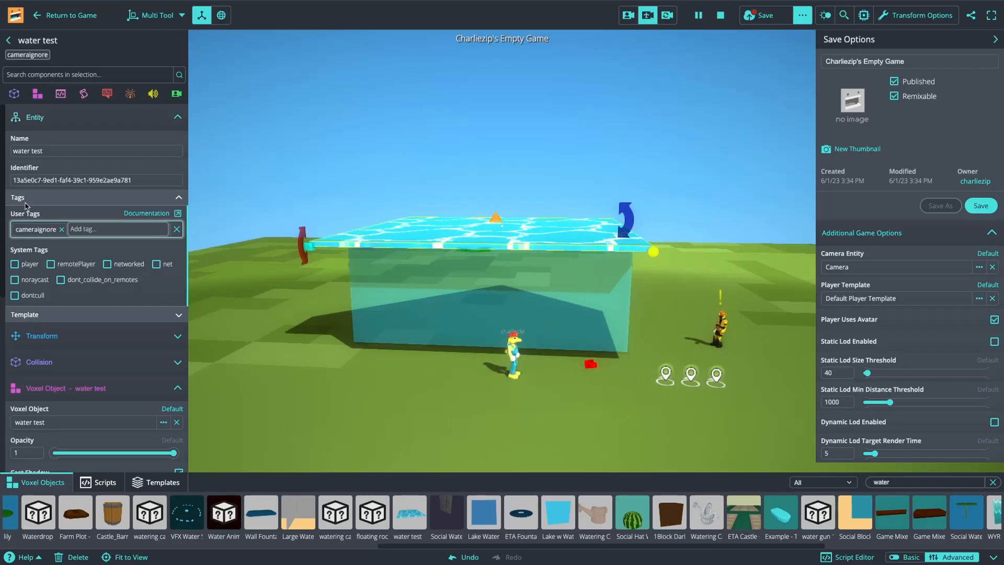
left_click(14, 280)
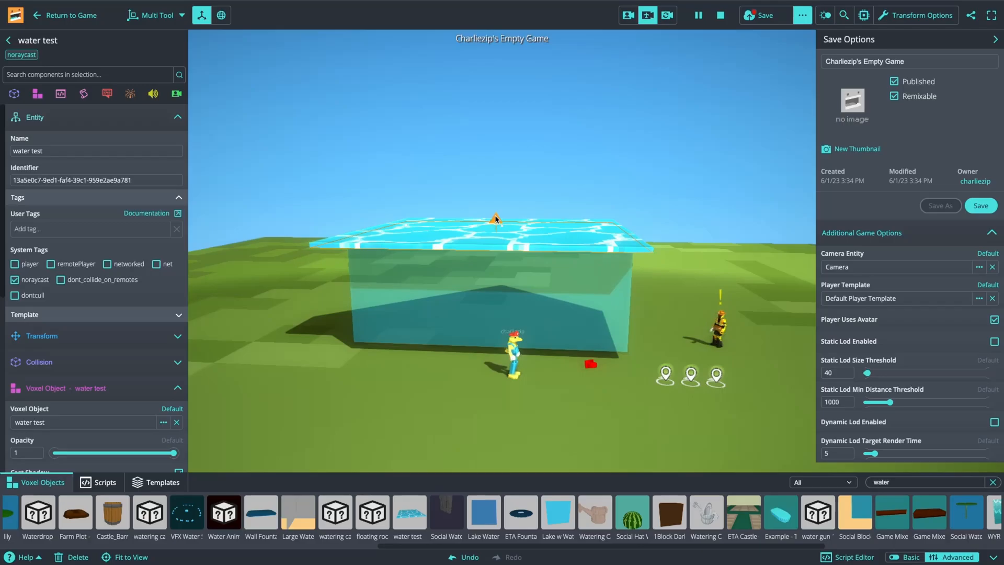
left_click(454, 228)
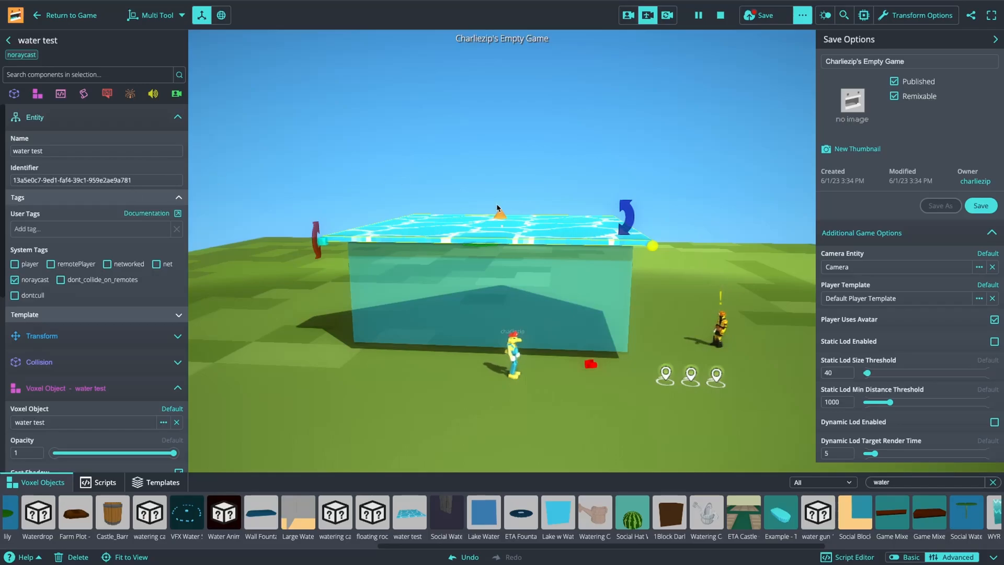
scroll("down", 3)
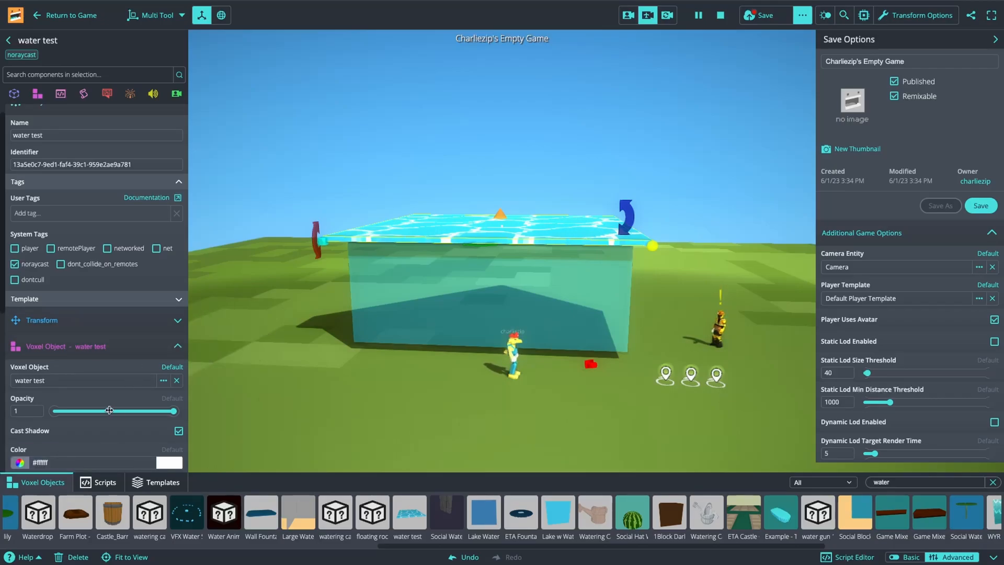
left_click_drag(172, 411, 95, 410)
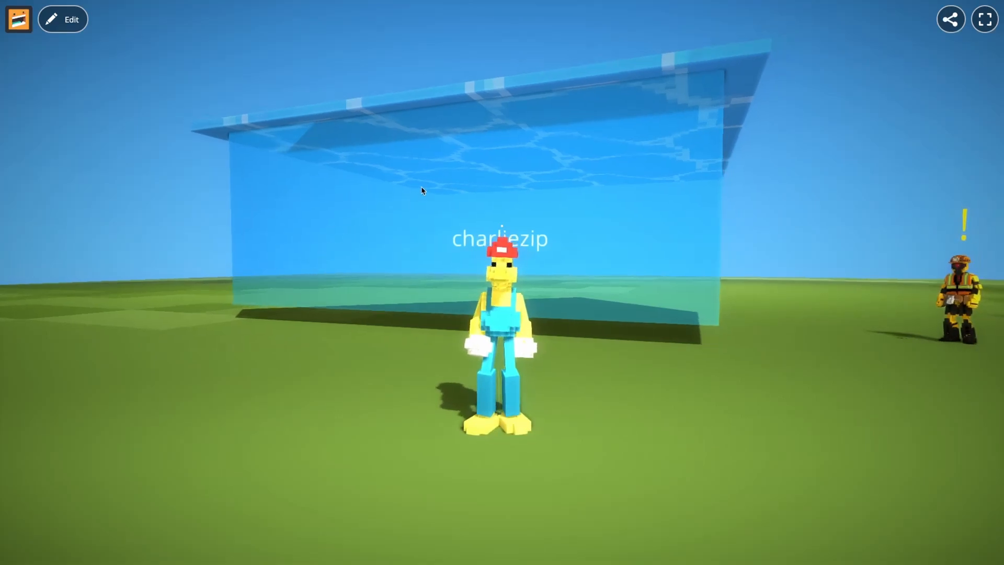
- Exit play mode back to the editor to view Hot Tub Water's settings
left_click(62, 19)
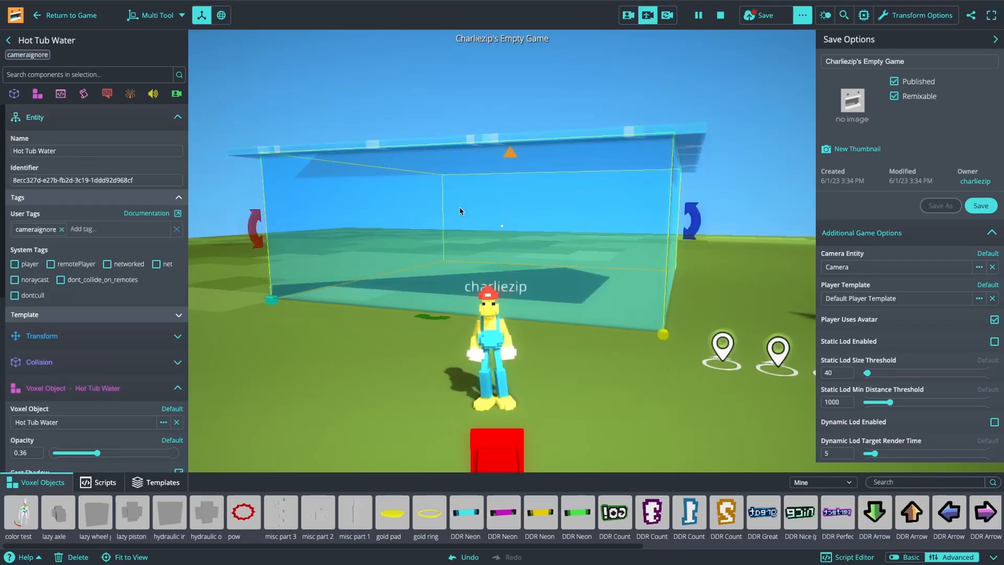
- Add the user tag 'water' to Hot Tub Water and start a playtest
left_click(118, 228)
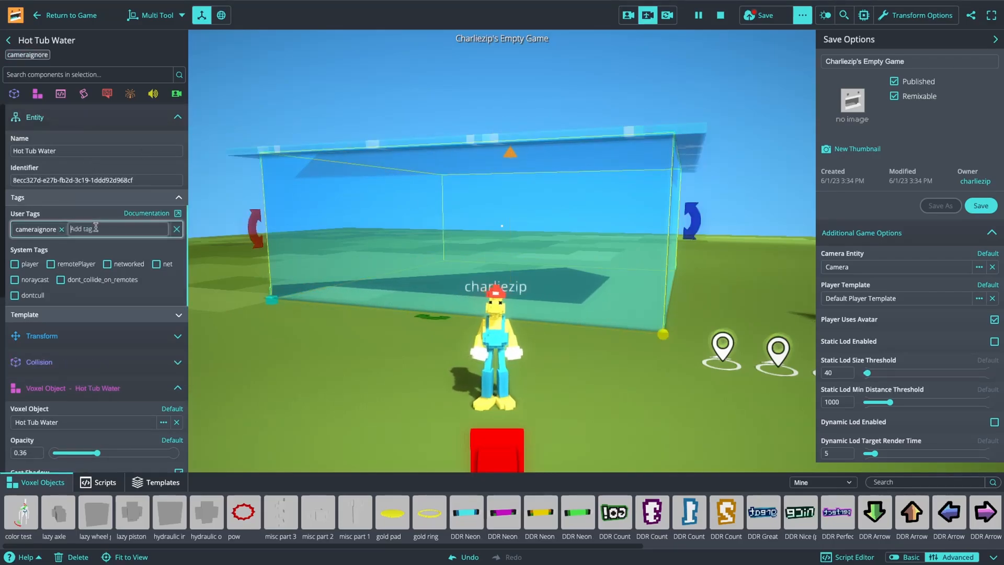
type("water")
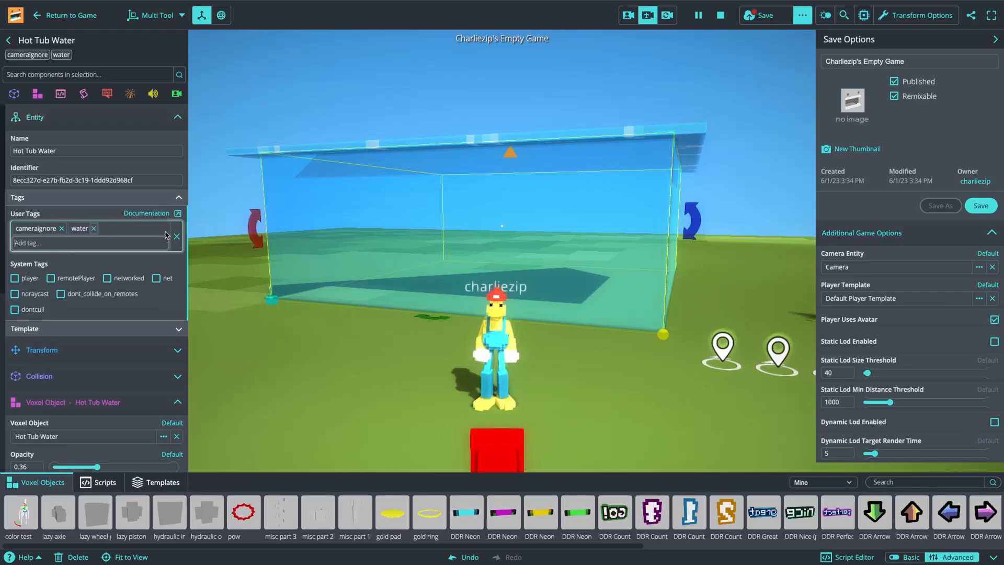
left_click(66, 15)
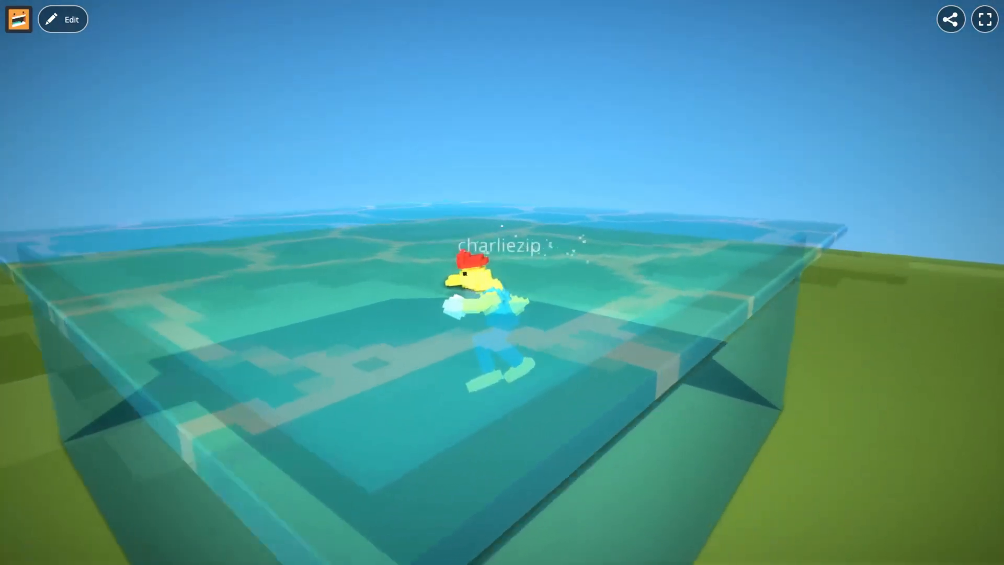
- Exit play mode, leaving the character floating in the water box
left_click(63, 19)
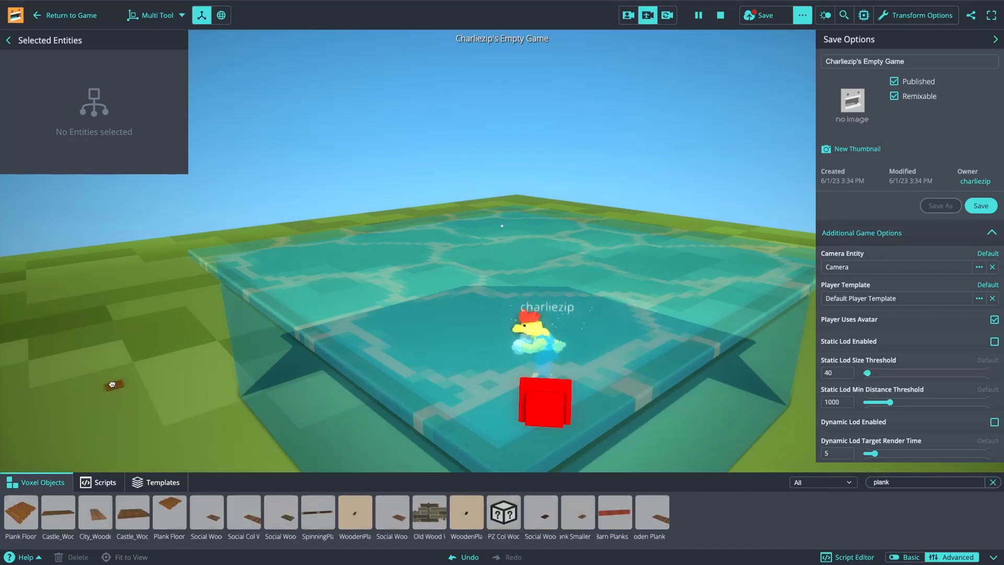
- Place a Castle_WoodenPlank_Short at the pool edge and playtest it before returning to editing
left_click(112, 384)
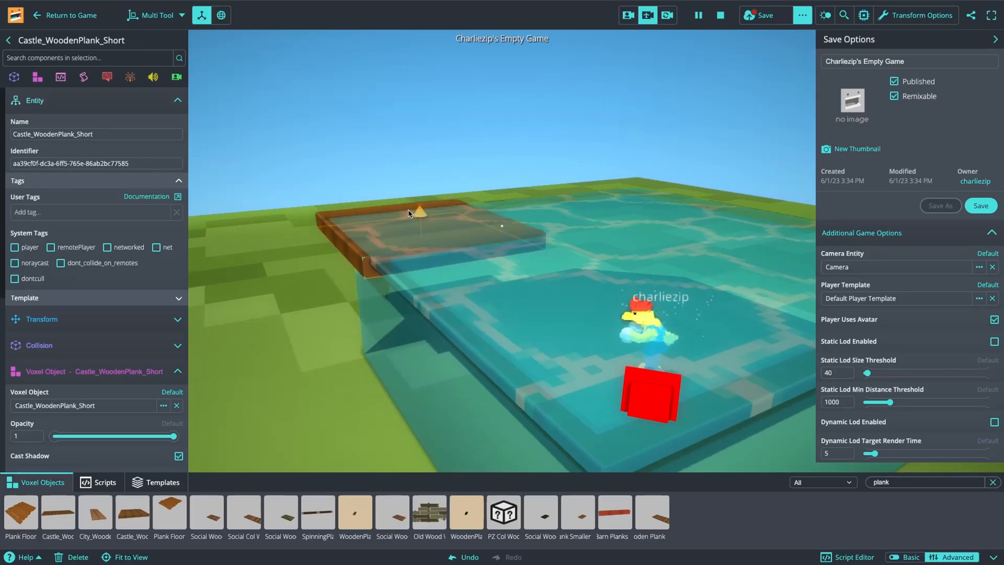
left_click(357, 180)
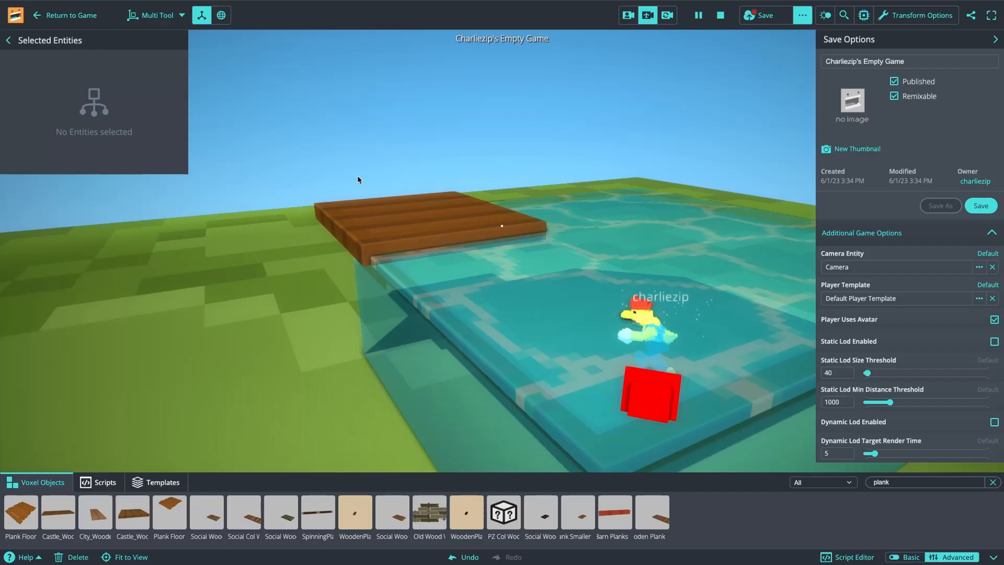
left_click(68, 15)
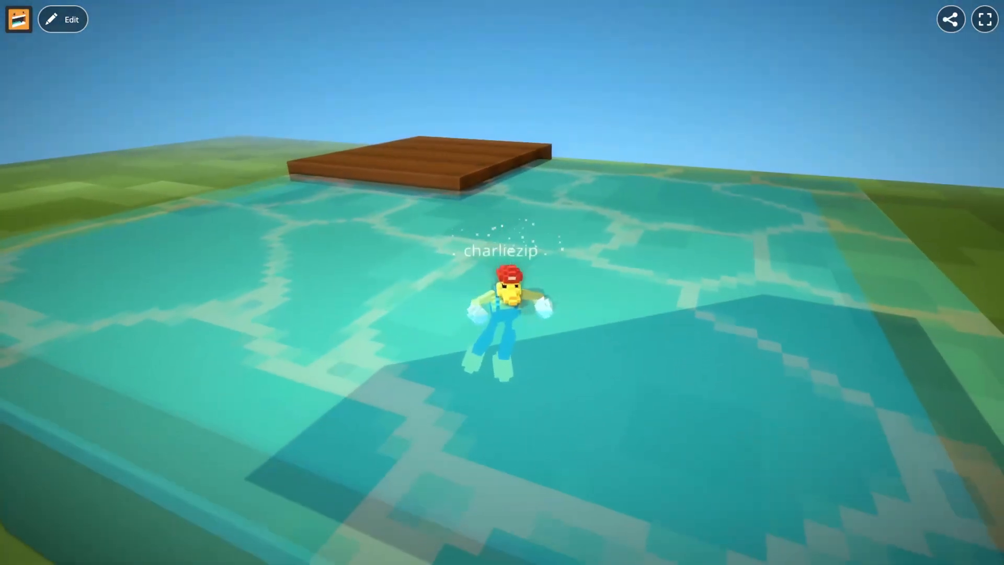
left_click(62, 18)
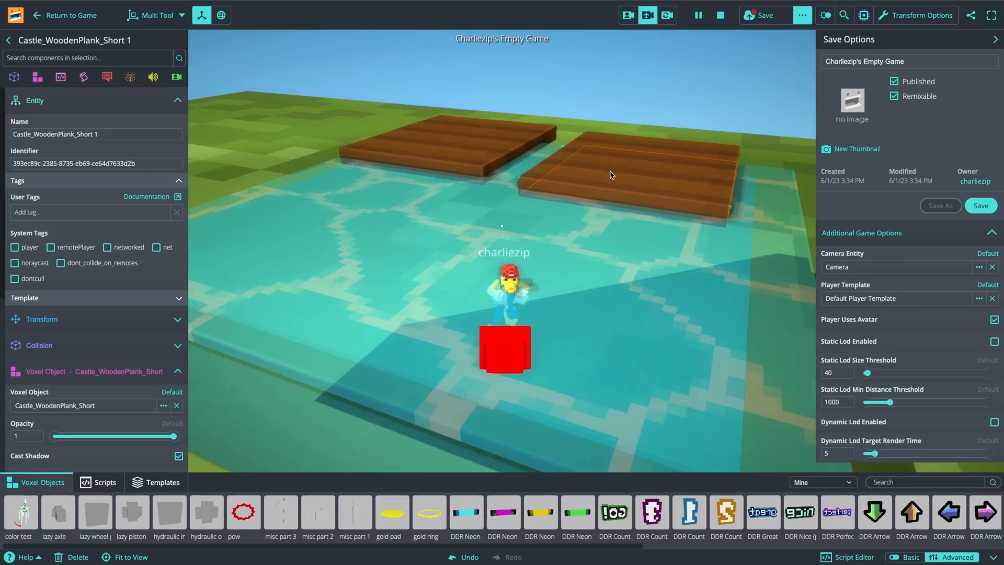
- Angle Castle_WoodenPlank_Short 1 so it slopes into the water, then resume play
left_click(634, 163)
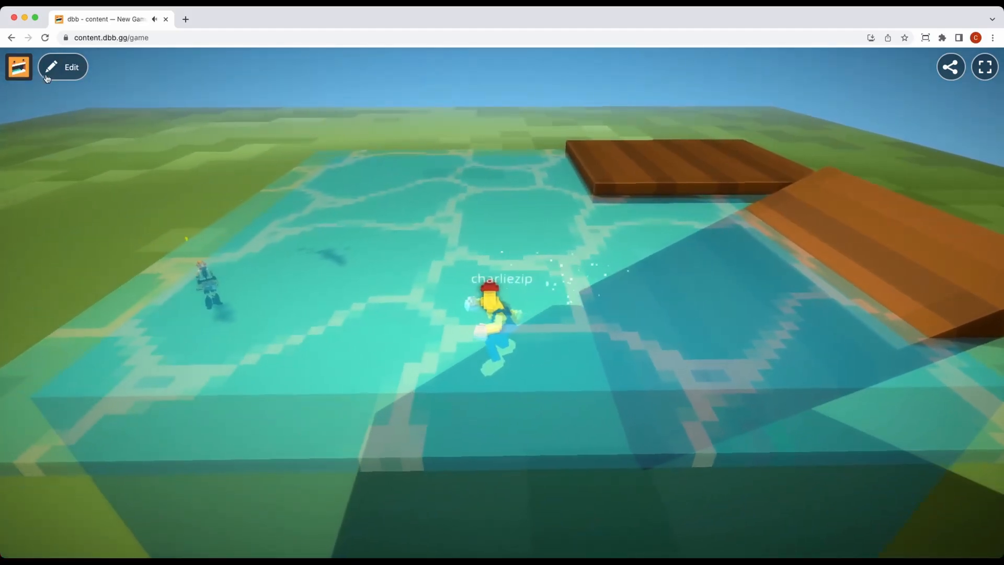
left_click(62, 67)
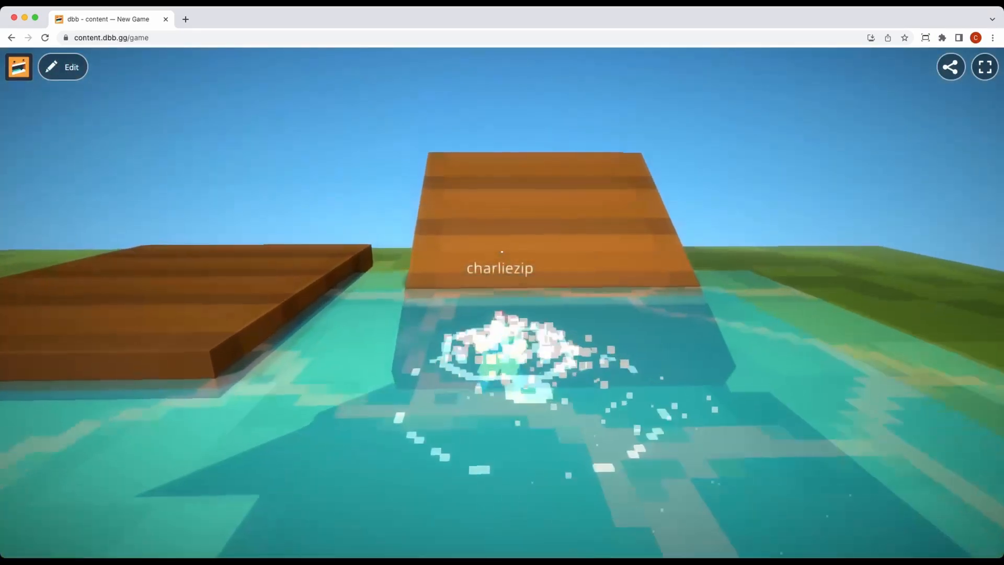
left_click(63, 67)
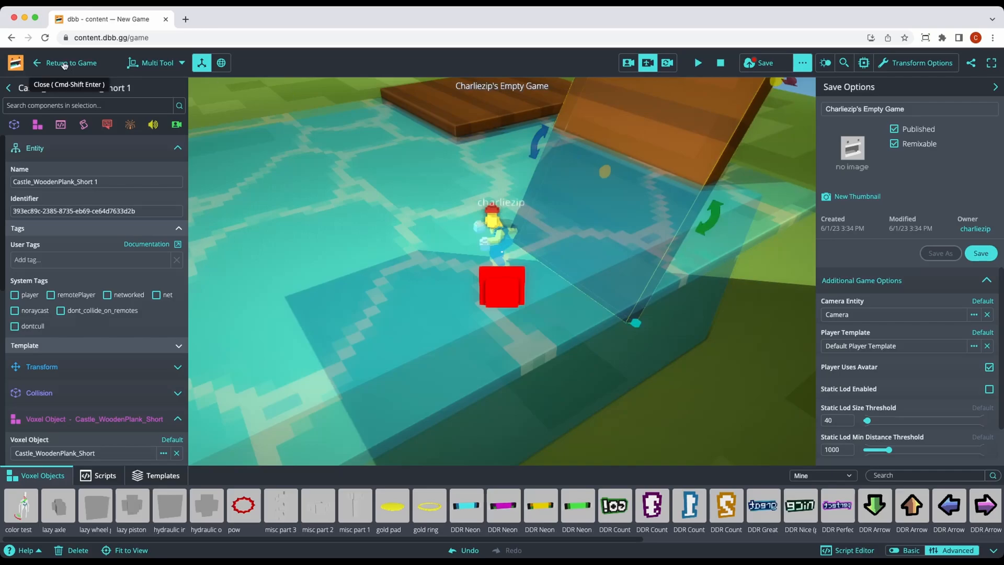
left_click(65, 63)
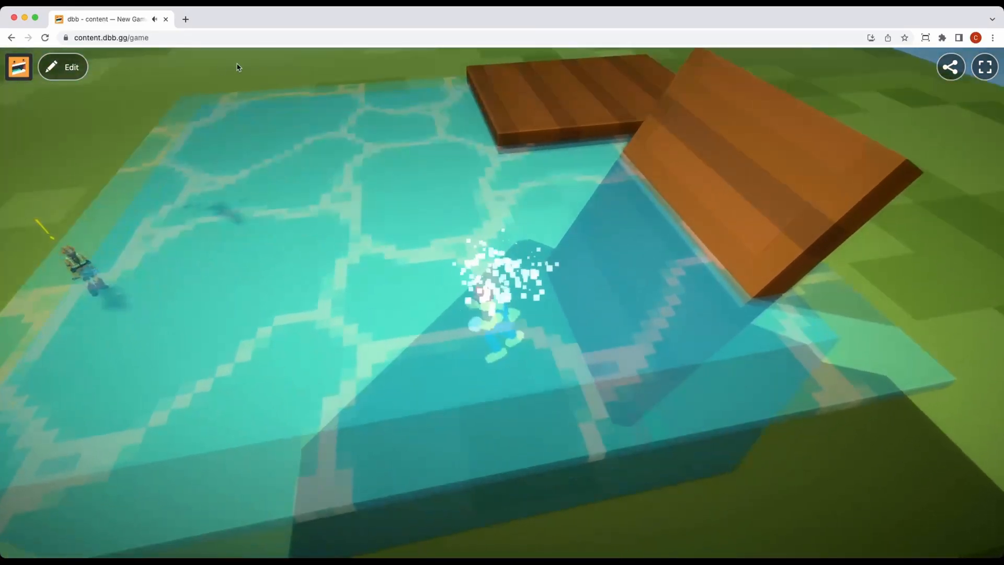
- Exit play mode back to the editor with the Camera entity's settings shown
left_click(62, 66)
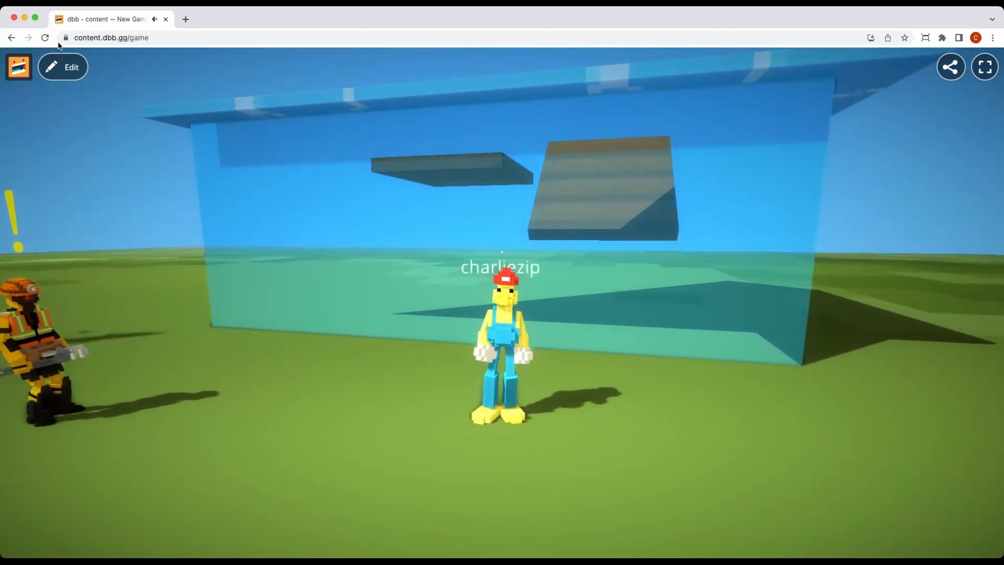
left_click(63, 66)
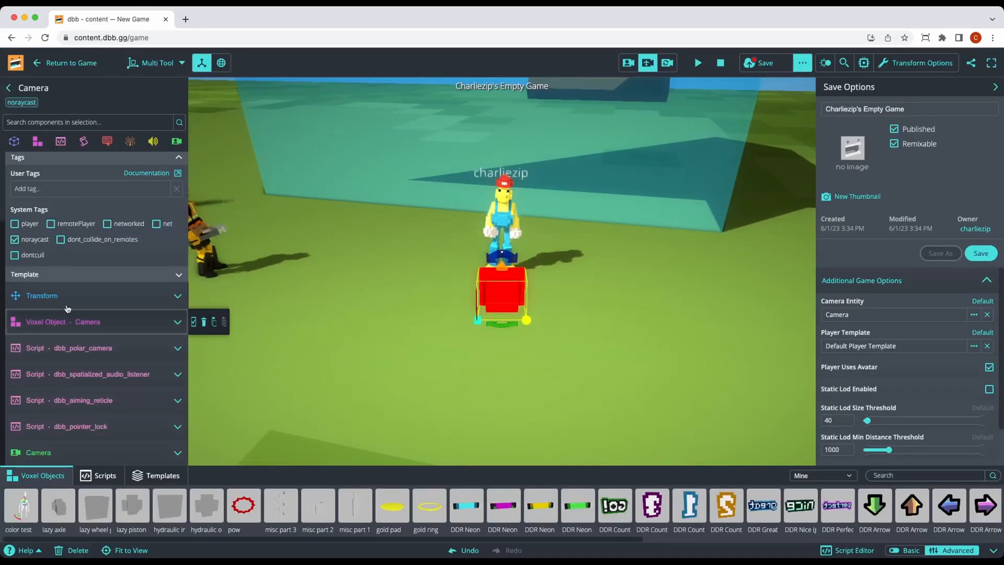
- Attach the dbb_underwater_camera_effect script to the Camera by searching 'underwater', then leave the playtest
left_click(60, 142)
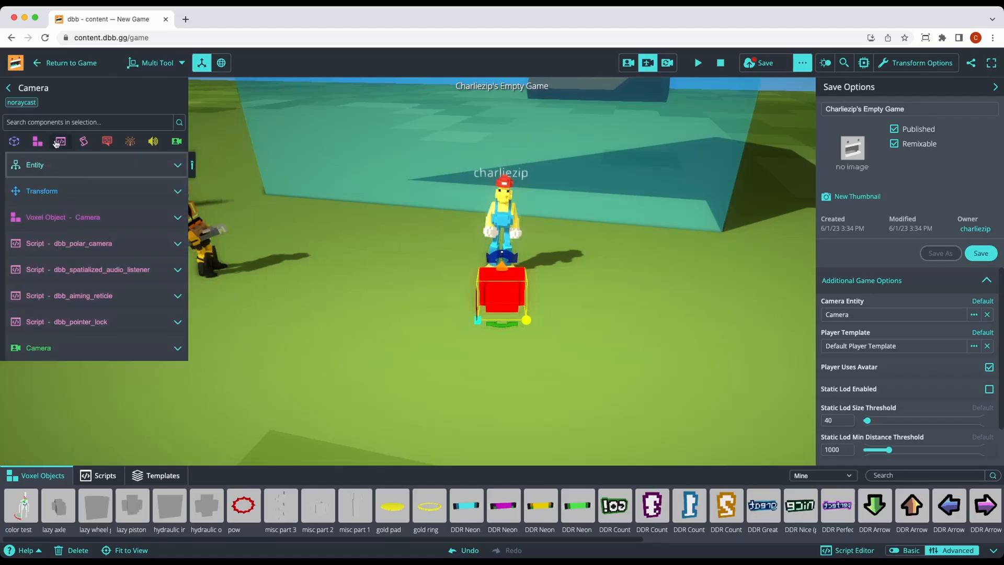
left_click(59, 140)
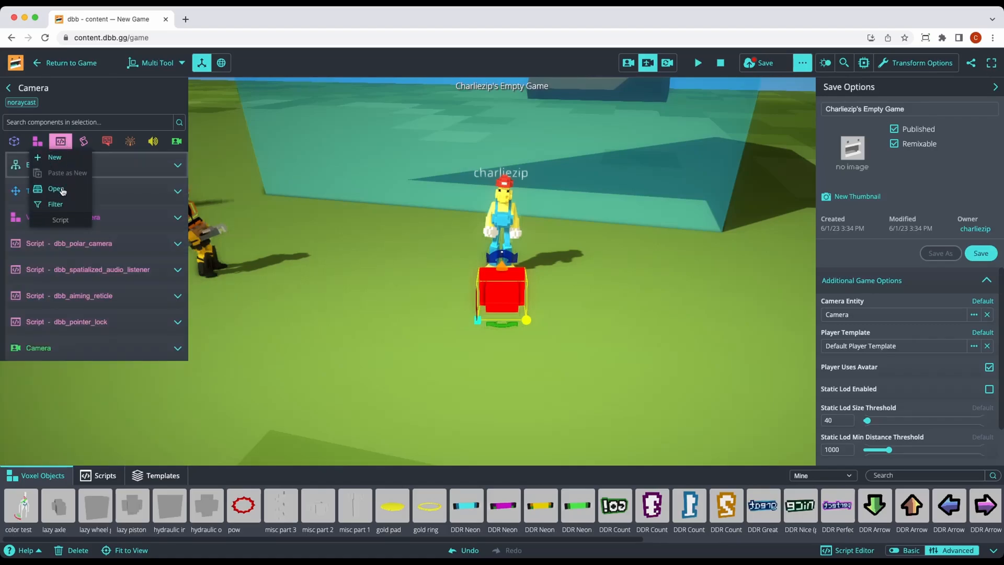
left_click(57, 188)
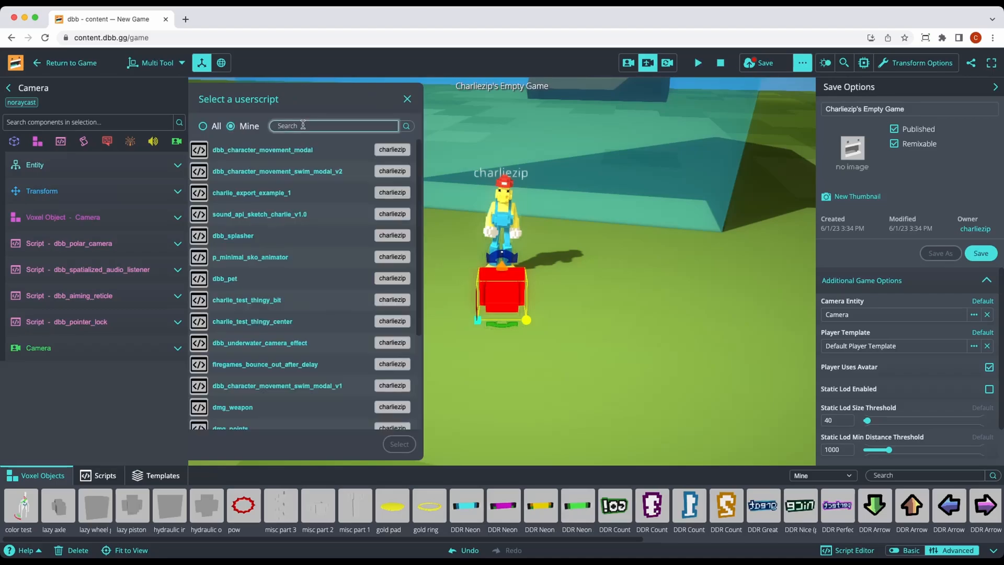
type("underwater")
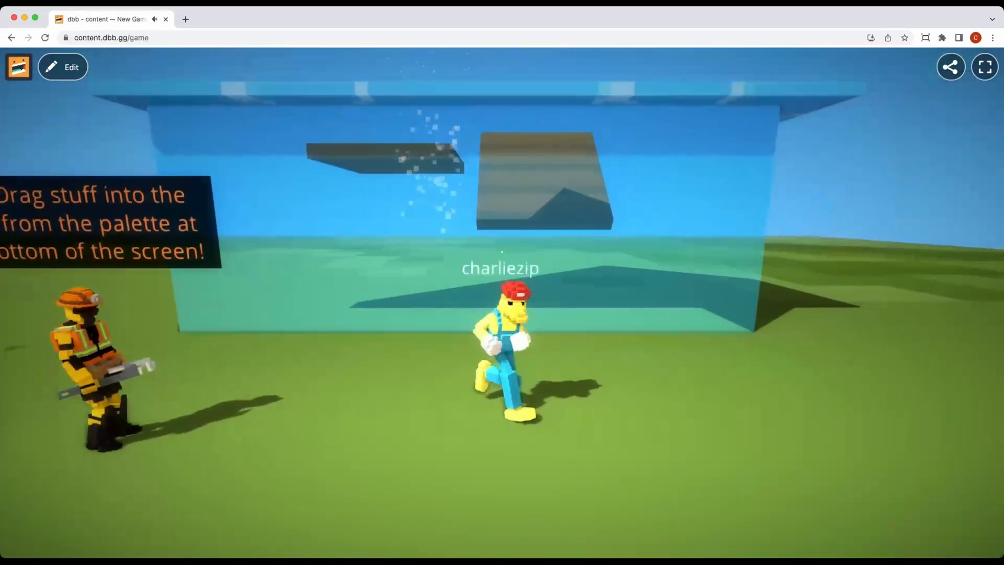
left_click(62, 66)
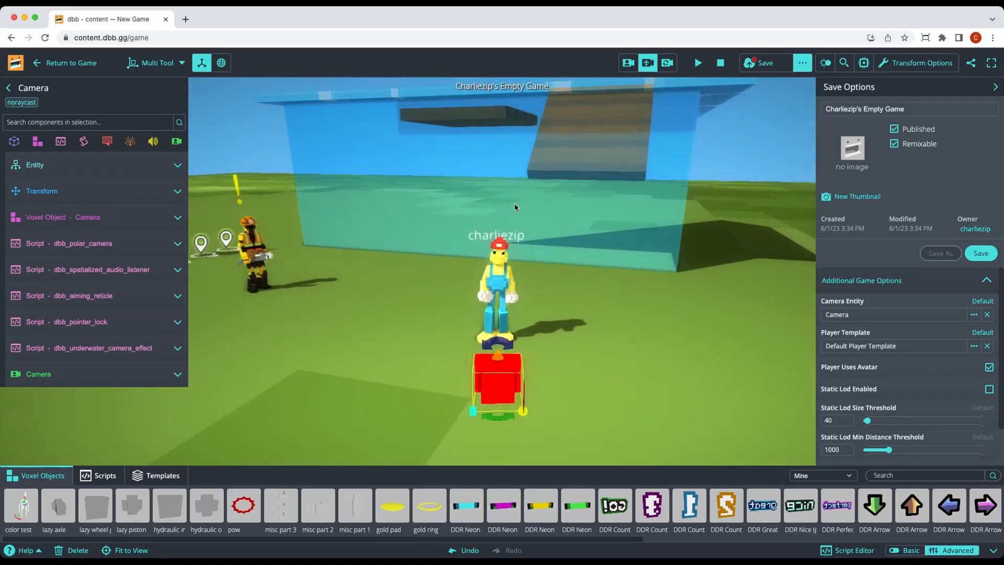
- Add a new Collision component to the Camera with Response Type set to TRIGGER
left_click(14, 141)
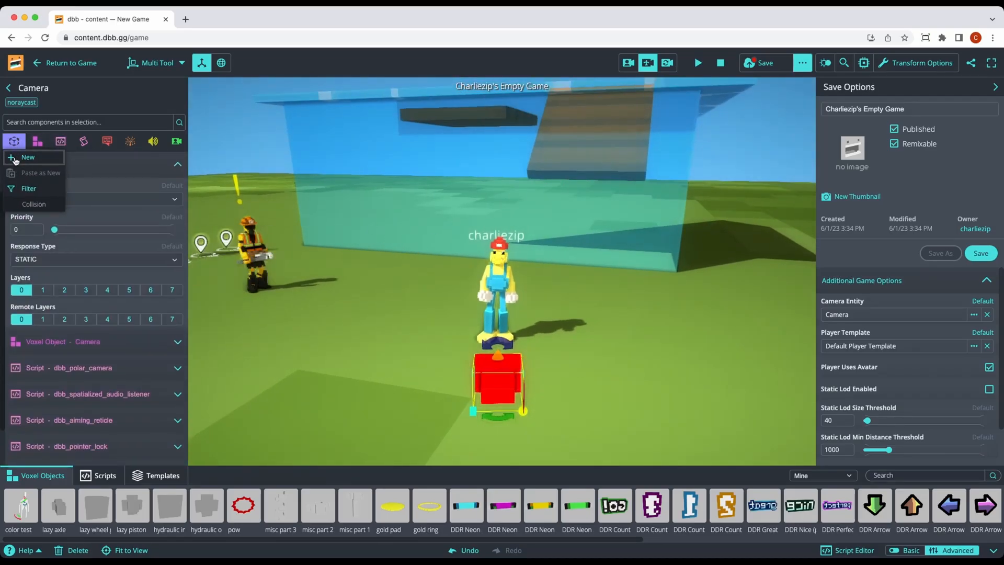
left_click(33, 204)
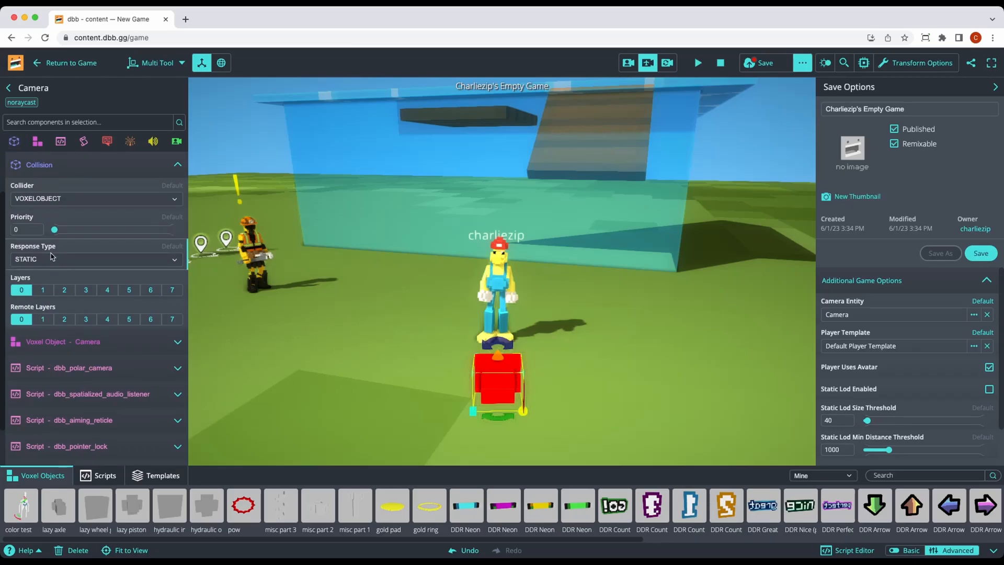
left_click(96, 260)
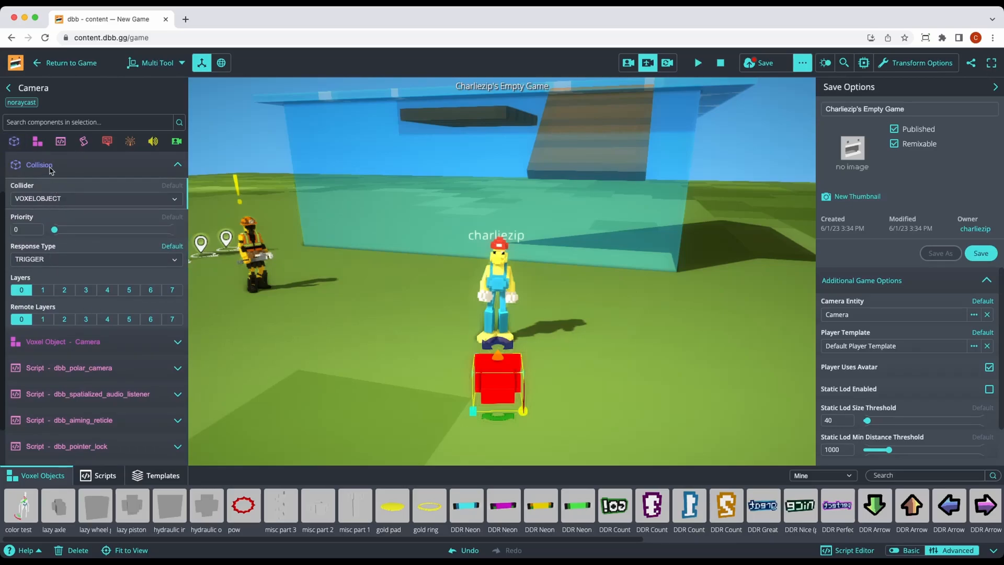